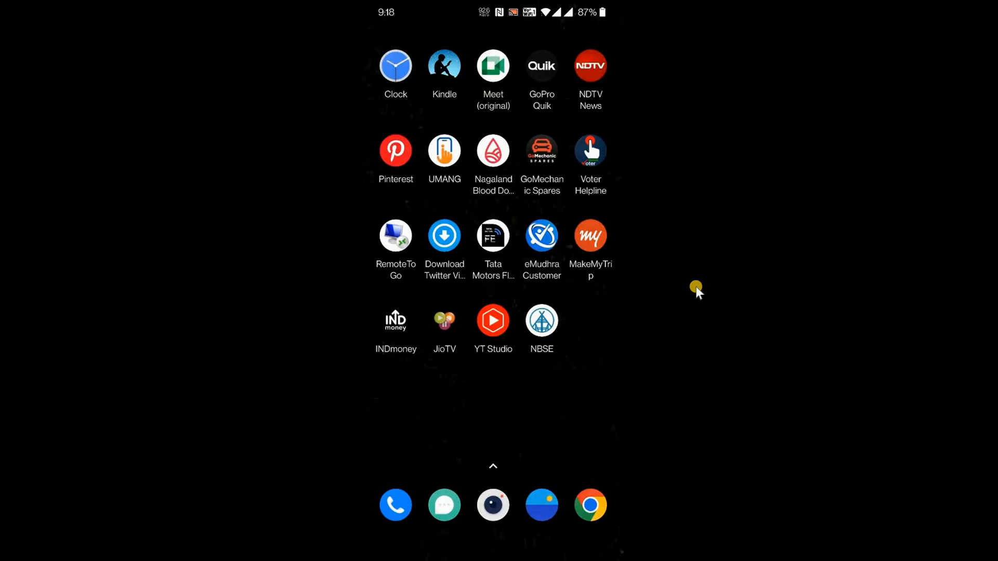
Launch the NBSE app from the home screen to reach the Regular lookup form.
click(540, 320)
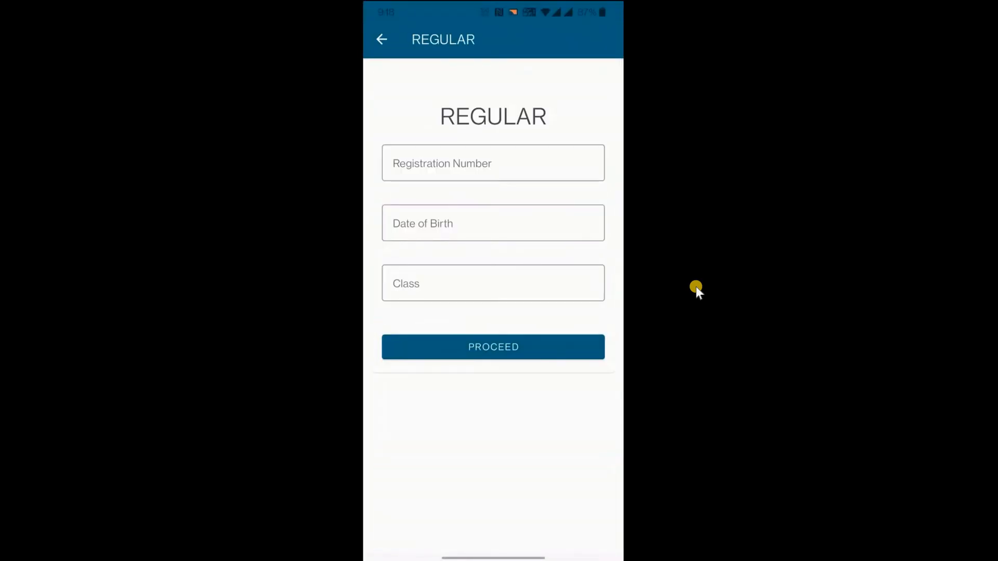
click(493, 163)
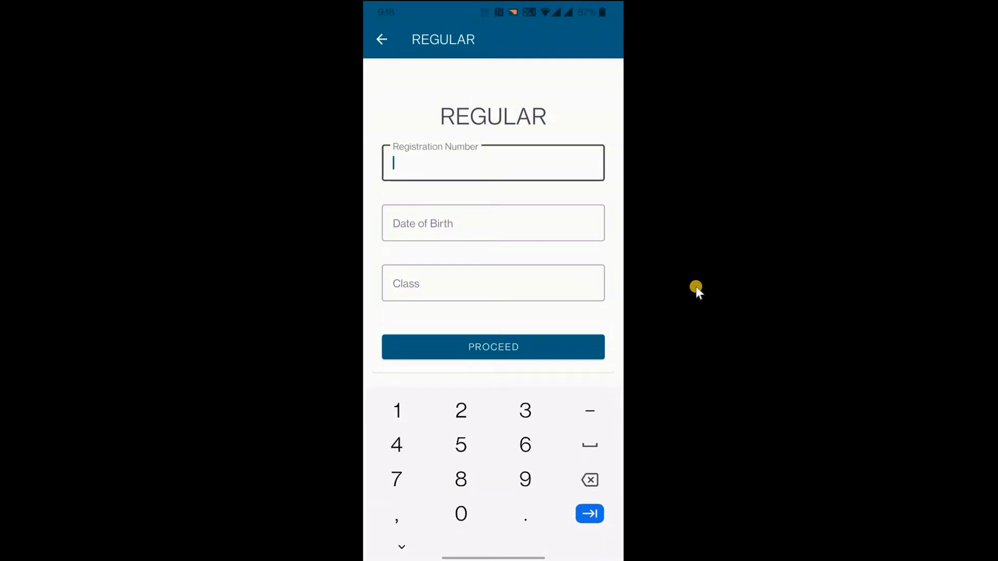
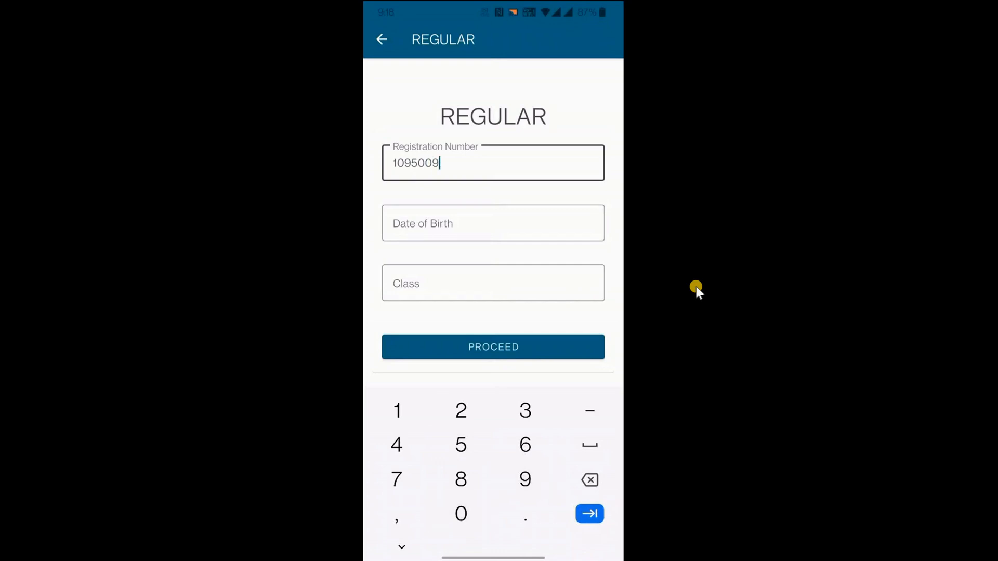
Set the date of birth to 25 June 2015 via the year list.
click(493, 222)
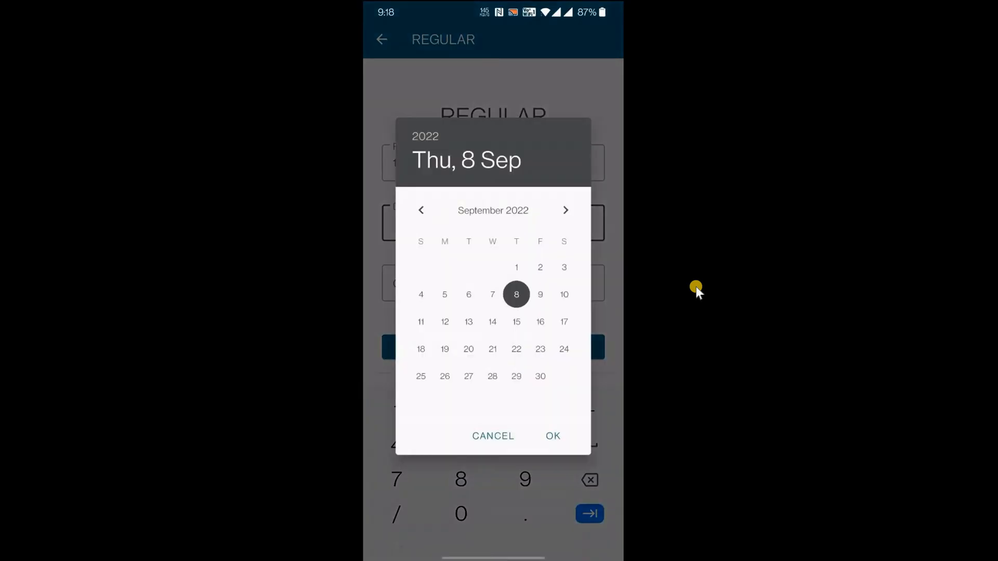
click(424, 135)
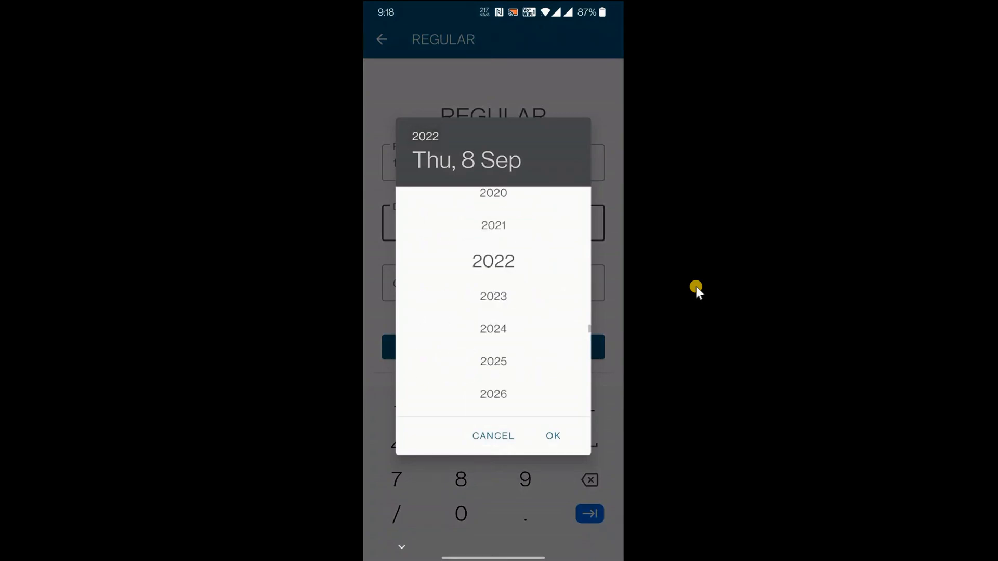
scroll(down, 3)
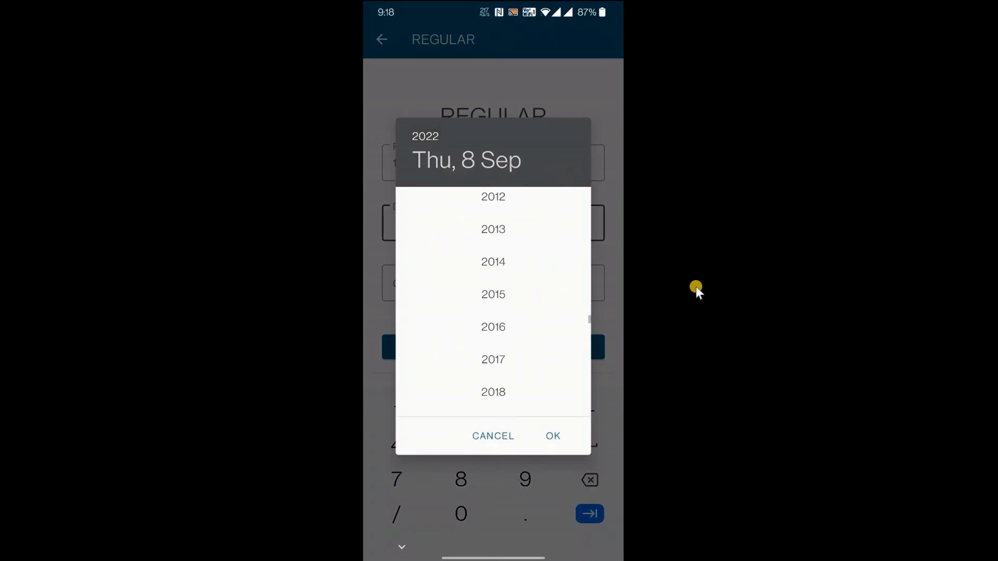
click(493, 295)
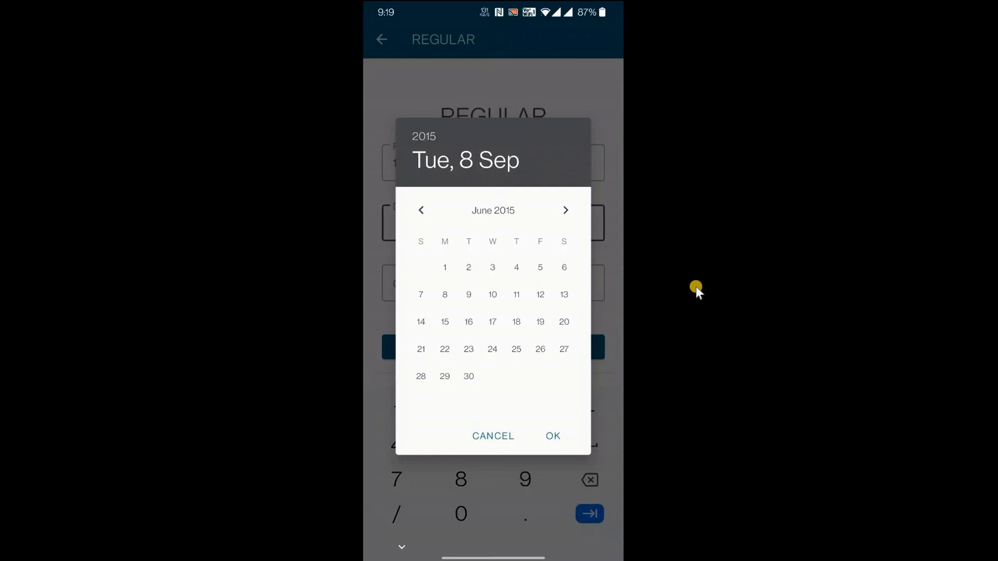
click(551, 436)
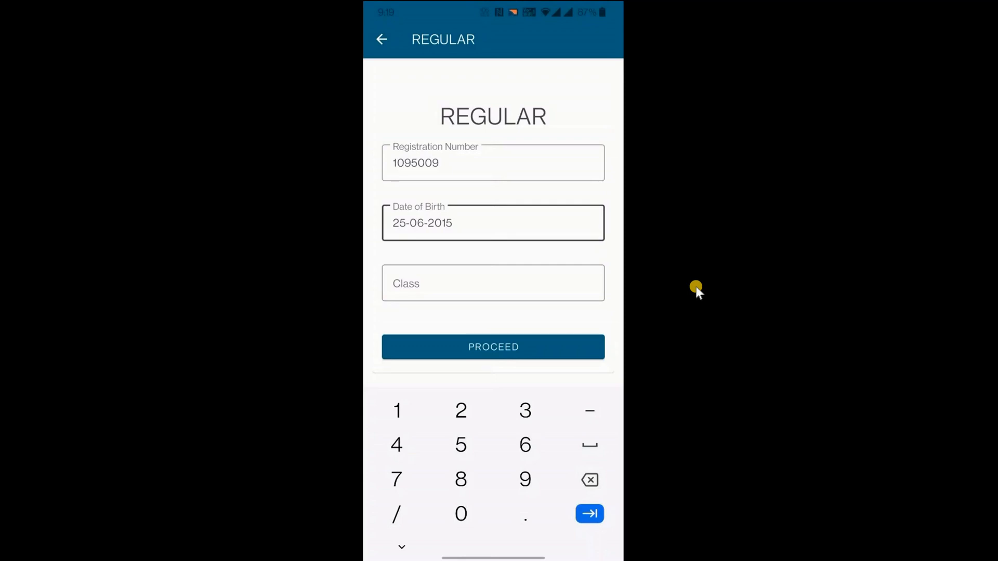
Choose Class 12 from the Class dropdown.
click(493, 283)
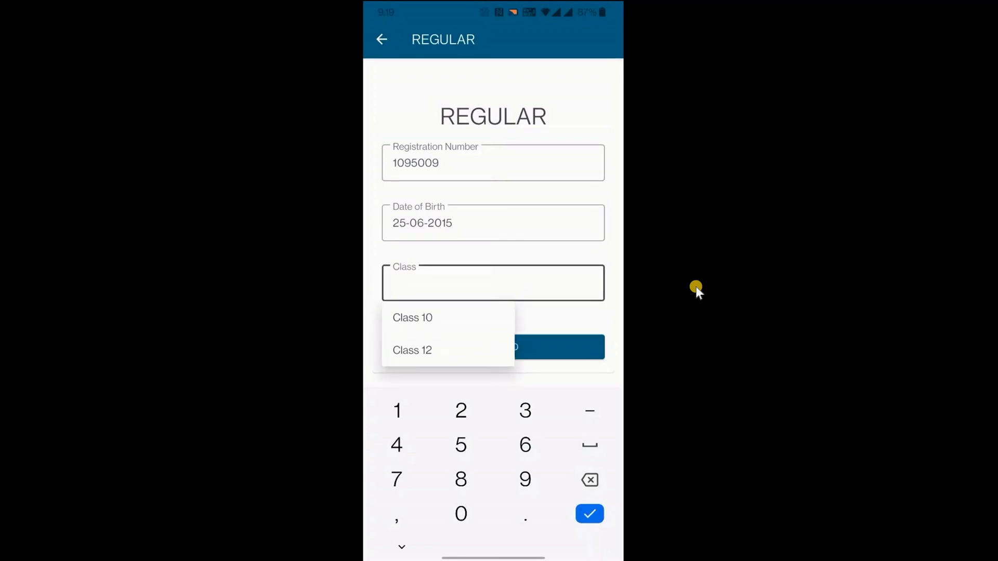
click(412, 350)
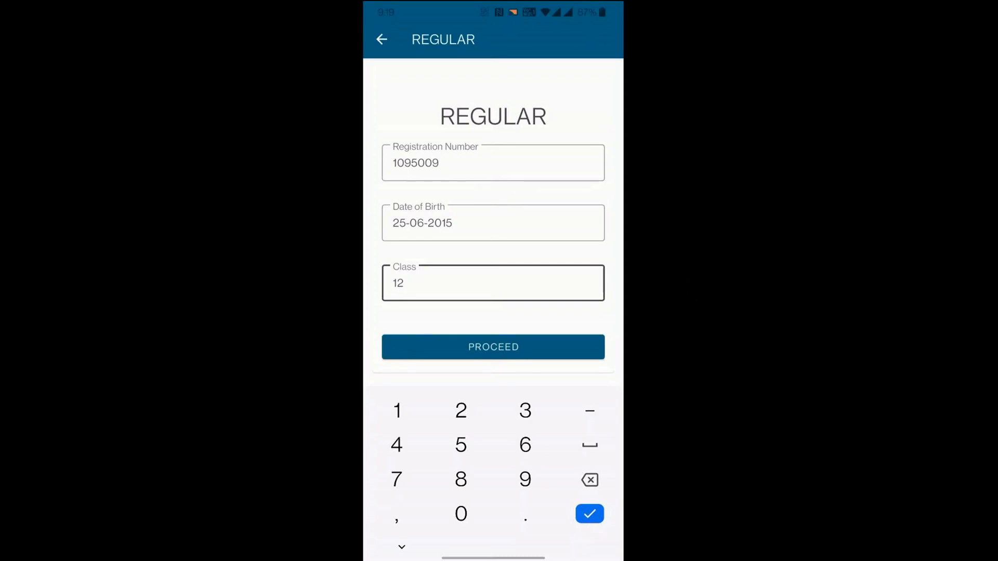
Proceed to the application page and review the candidate's full details popup.
click(493, 347)
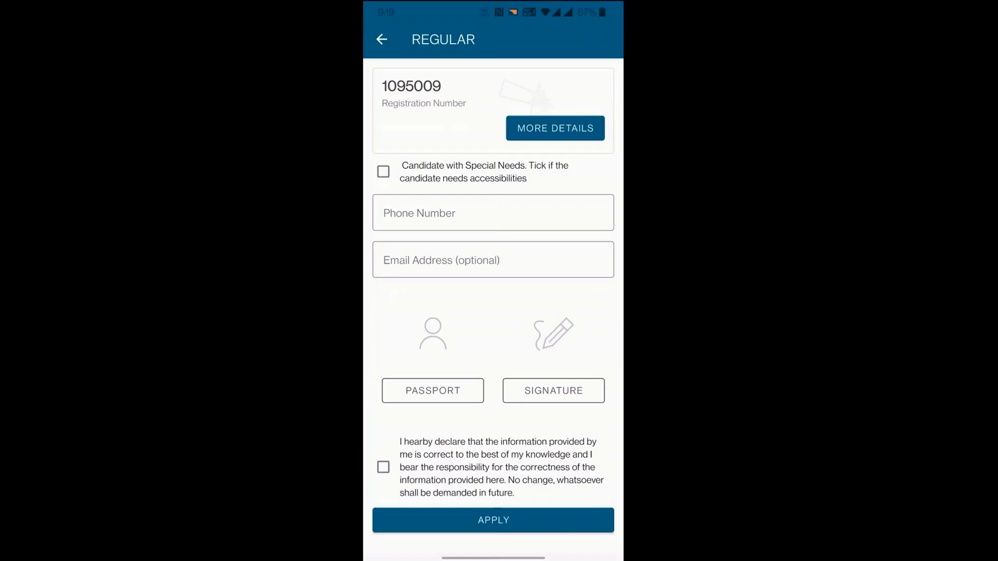
click(555, 128)
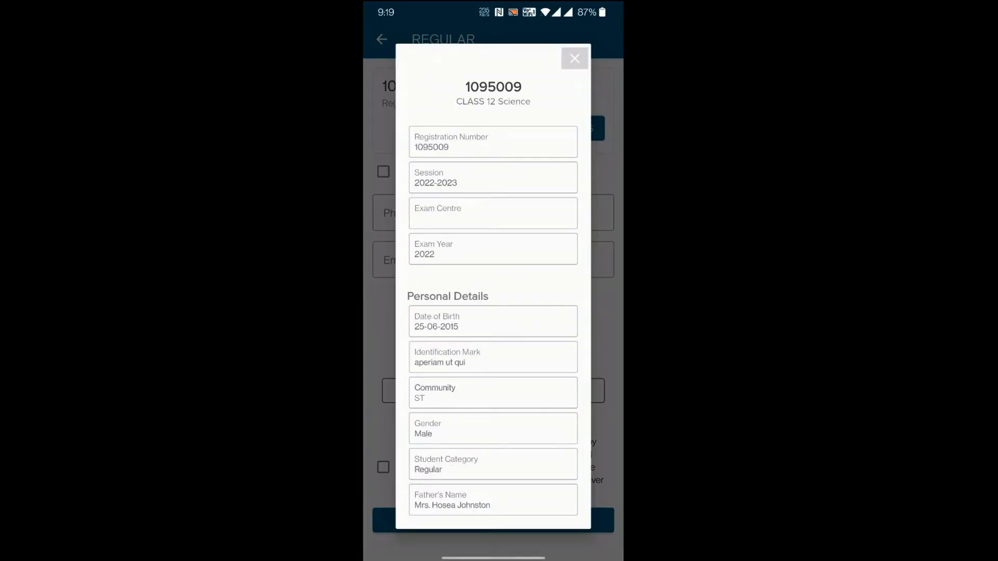
click(574, 58)
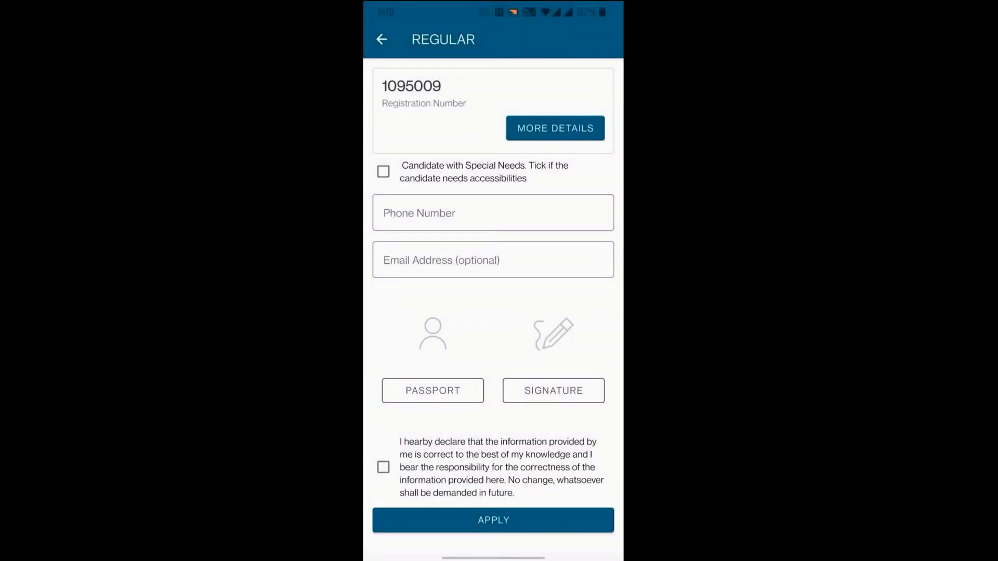
Tick and then untick the Special Needs checkbox, leaving it unmarked.
click(383, 171)
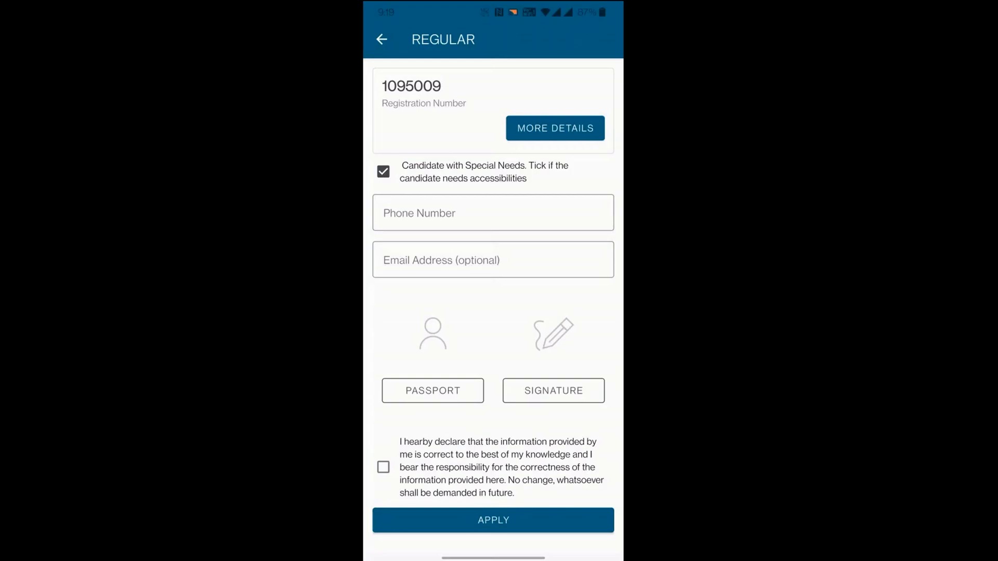
click(383, 171)
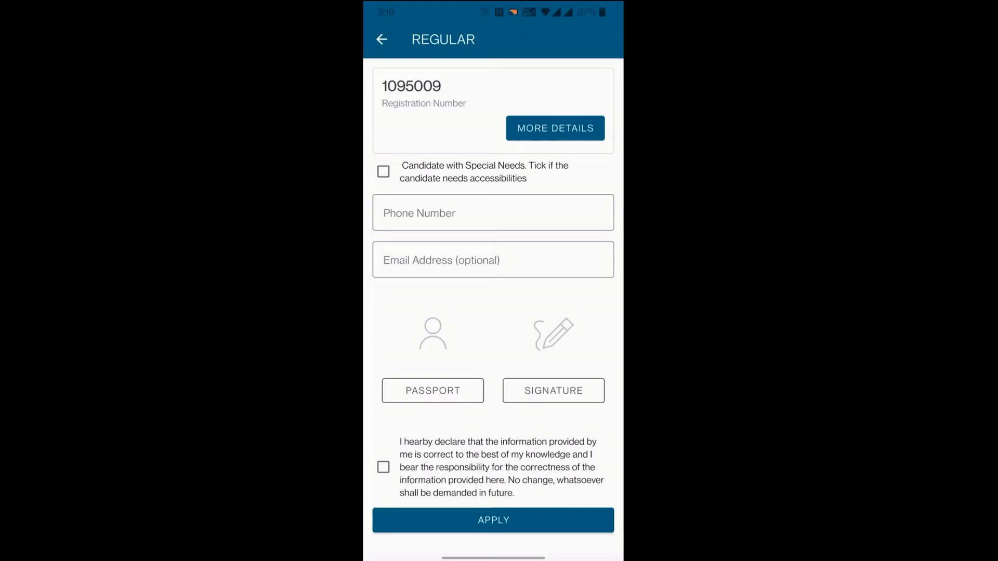
click(492, 212)
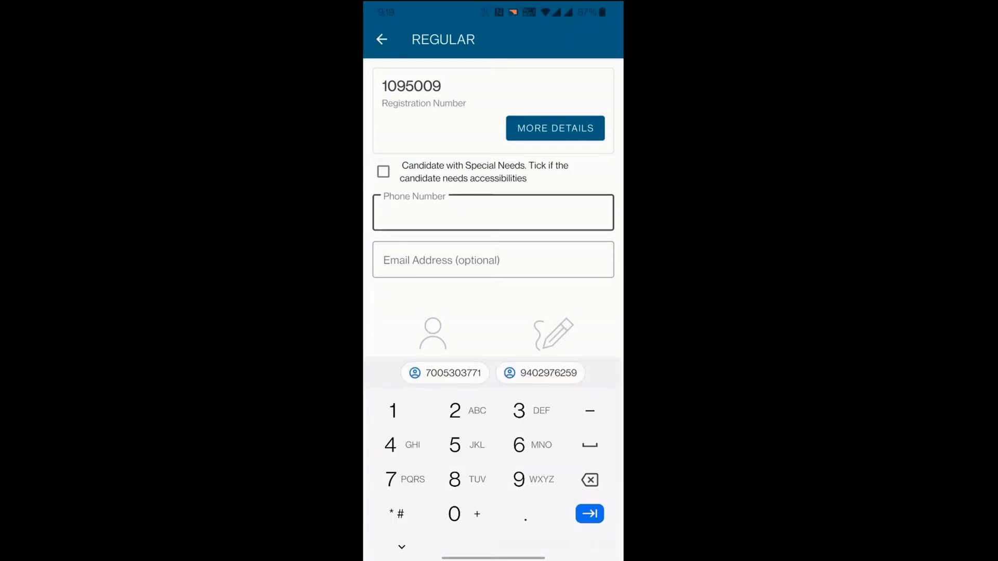
click(444, 373)
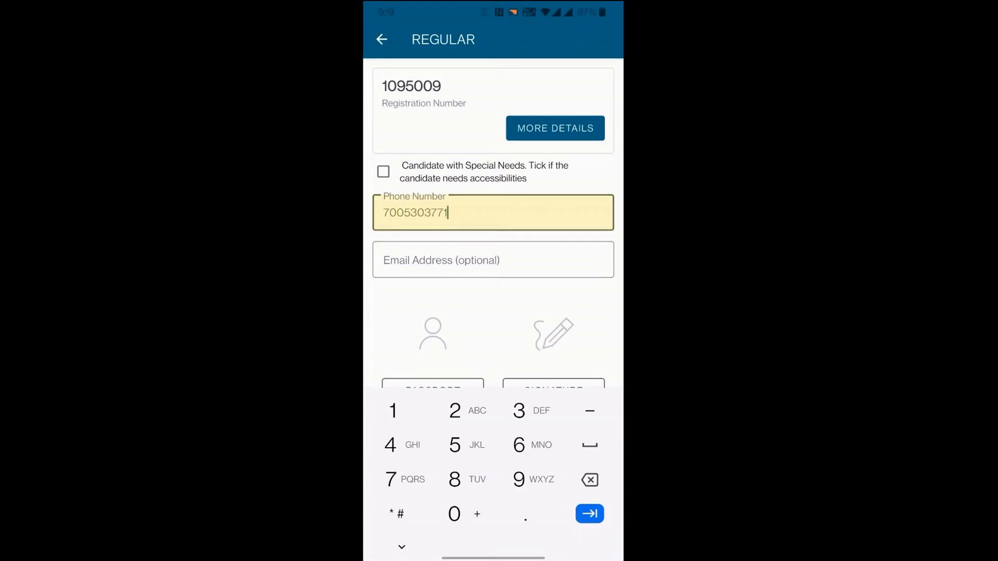
click(492, 260)
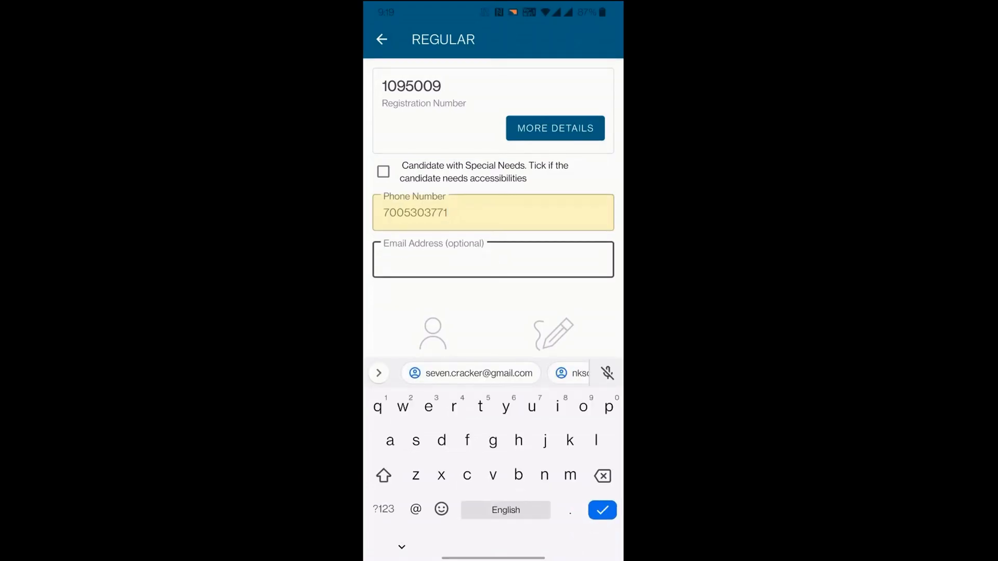
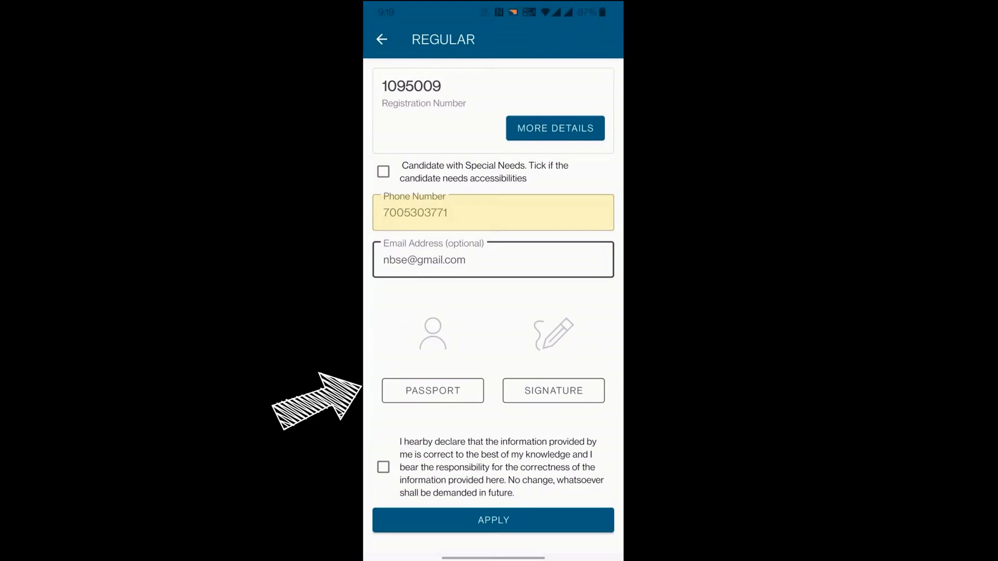
Capture the candidate's passport photo with the in-app camera.
click(433, 391)
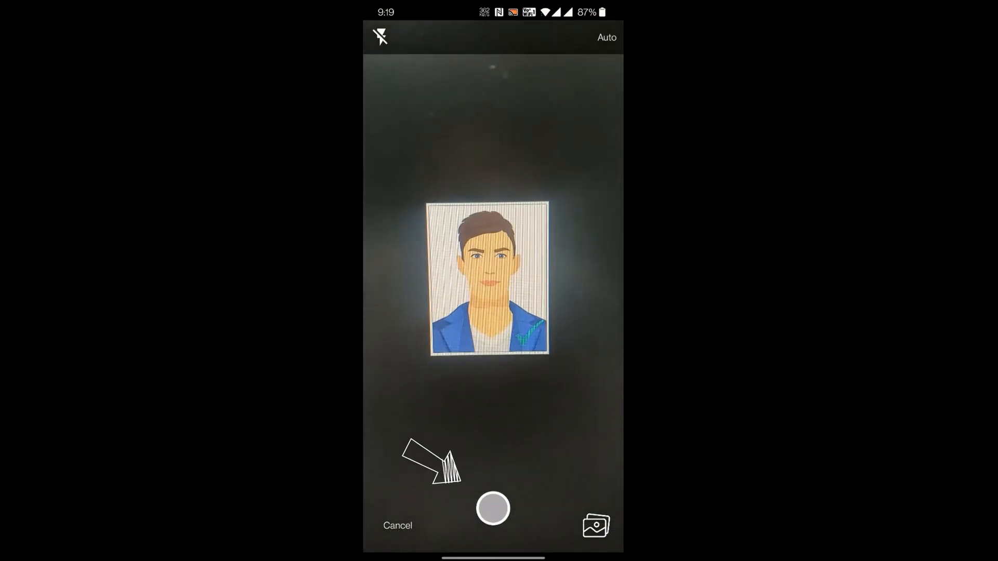
click(492, 509)
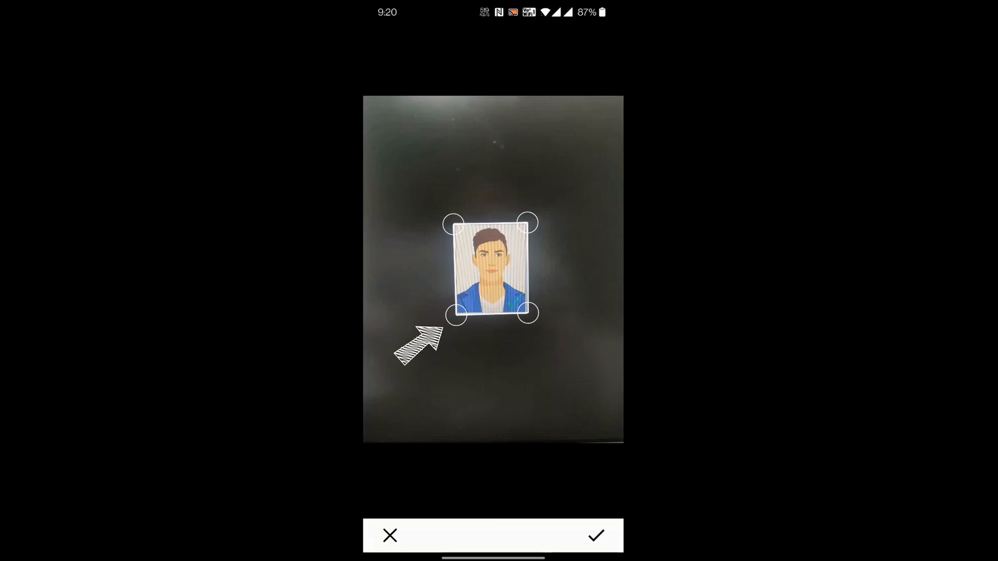
Crop the passport photo to its edges and confirm the crop.
drag(456, 313, 410, 360)
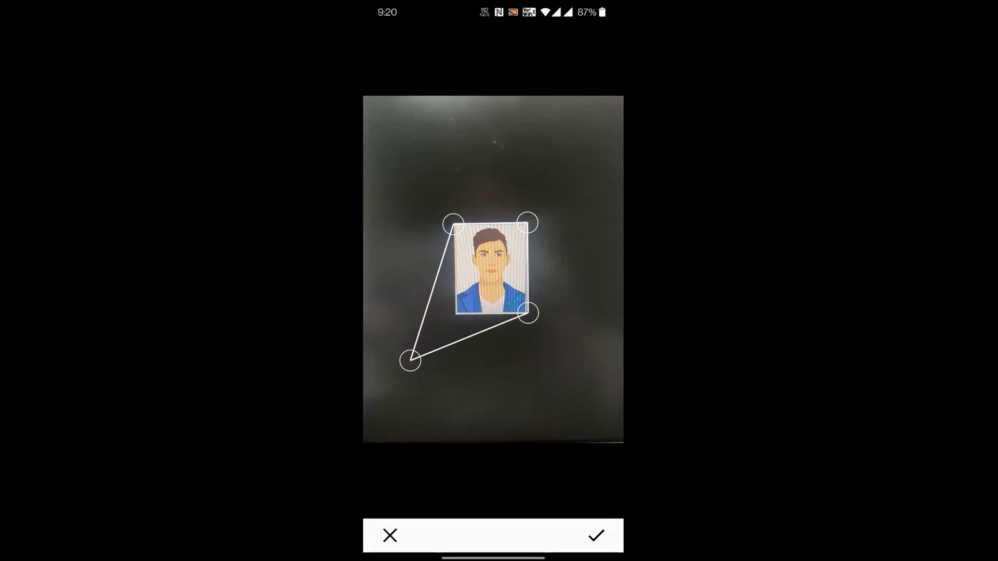
drag(410, 360, 454, 321)
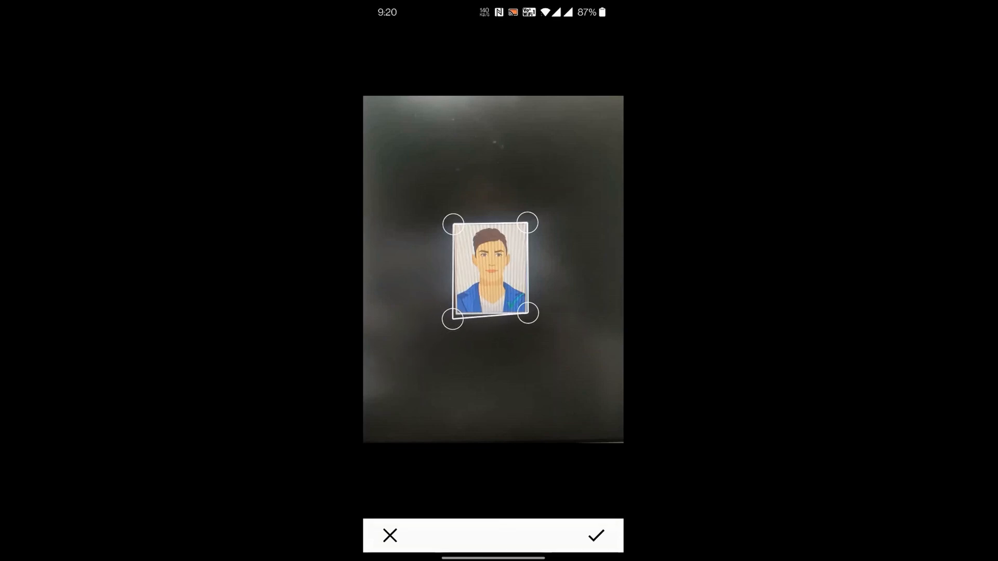
drag(527, 222, 580, 156)
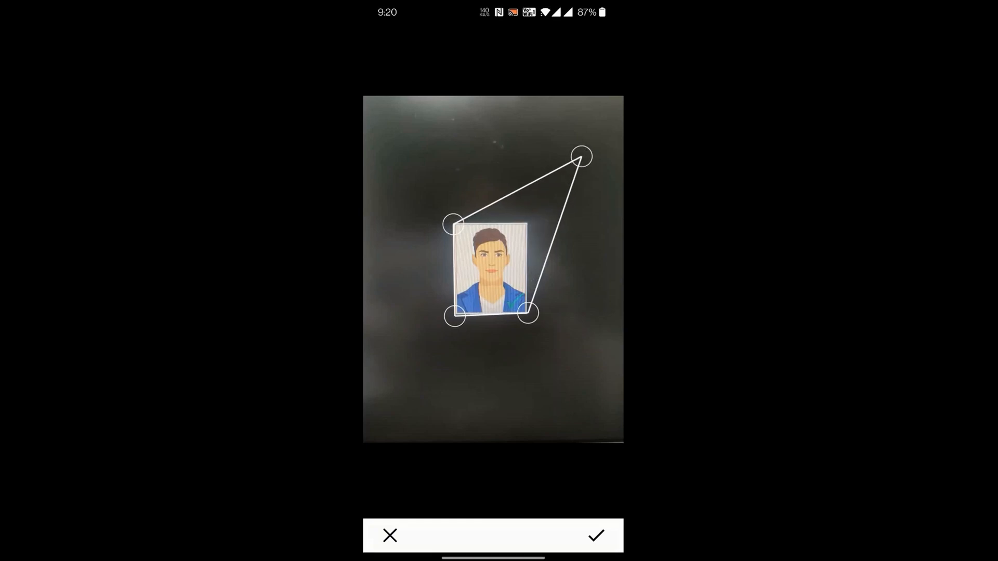
drag(579, 156, 531, 219)
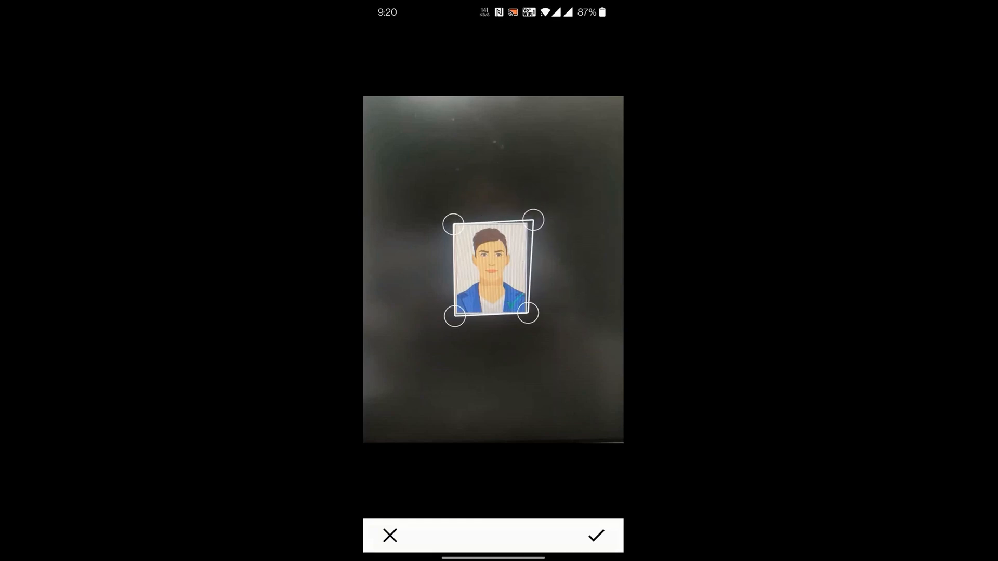
drag(533, 219, 524, 220)
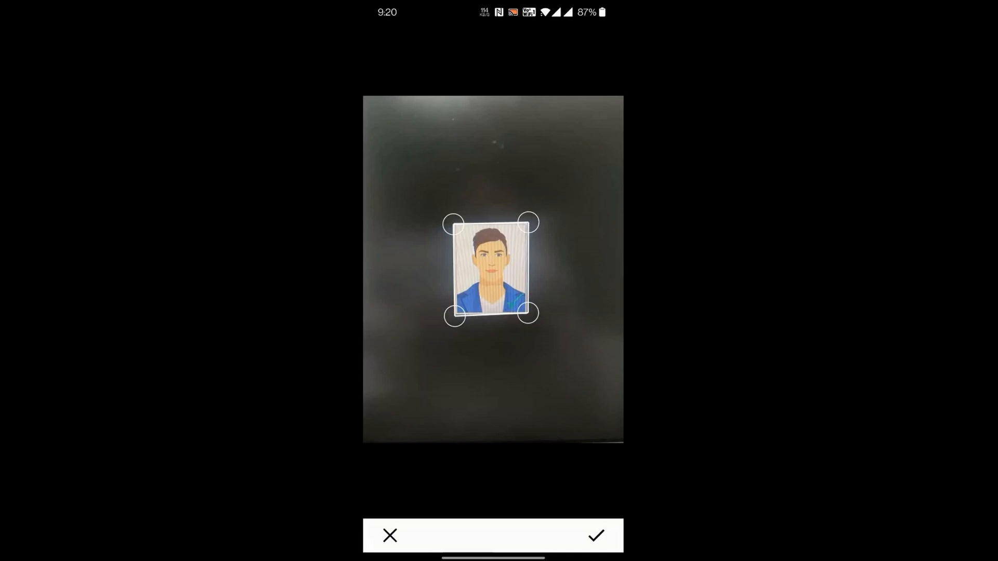
click(595, 536)
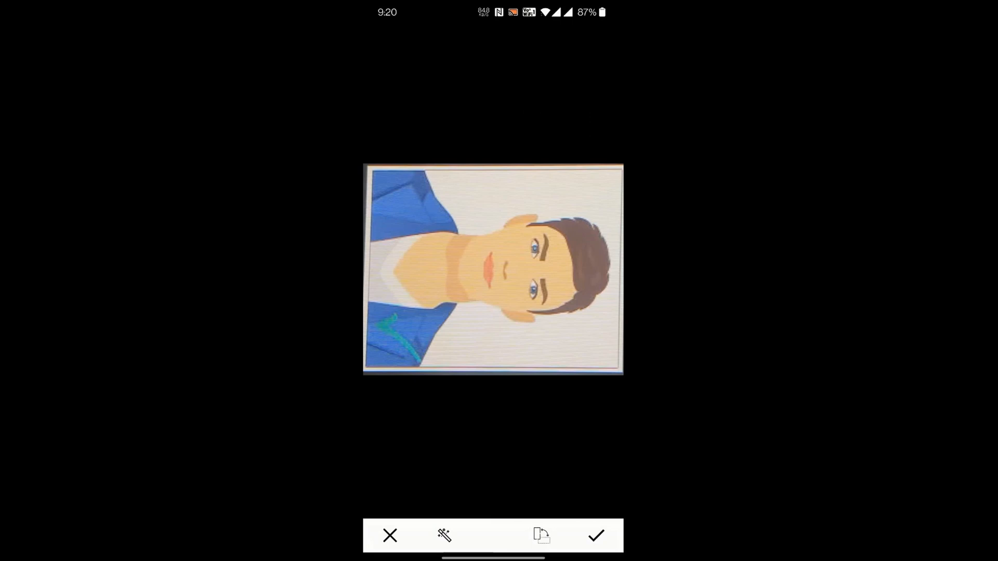
Rotate the passport photo upright and accept it onto the form.
click(541, 536)
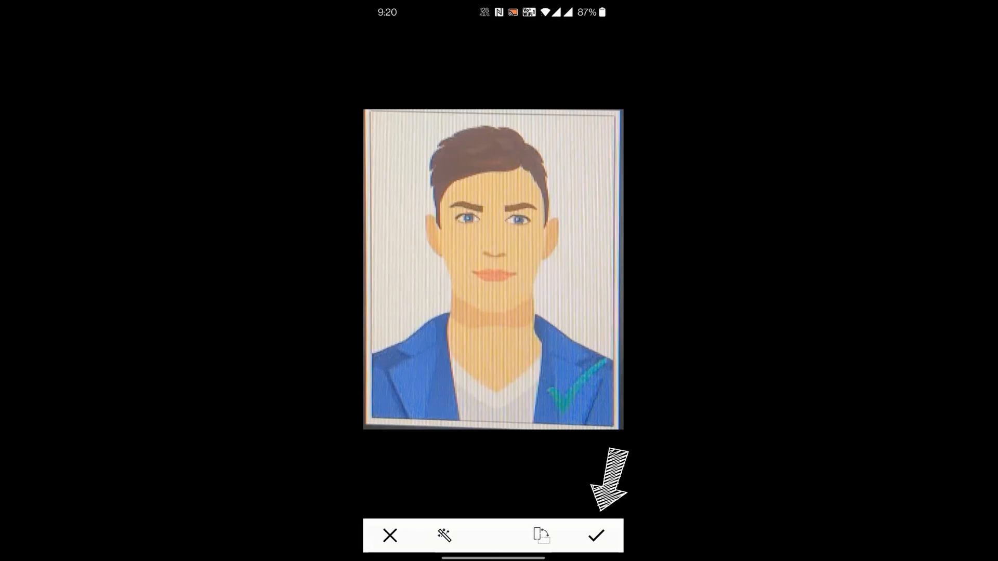
click(596, 535)
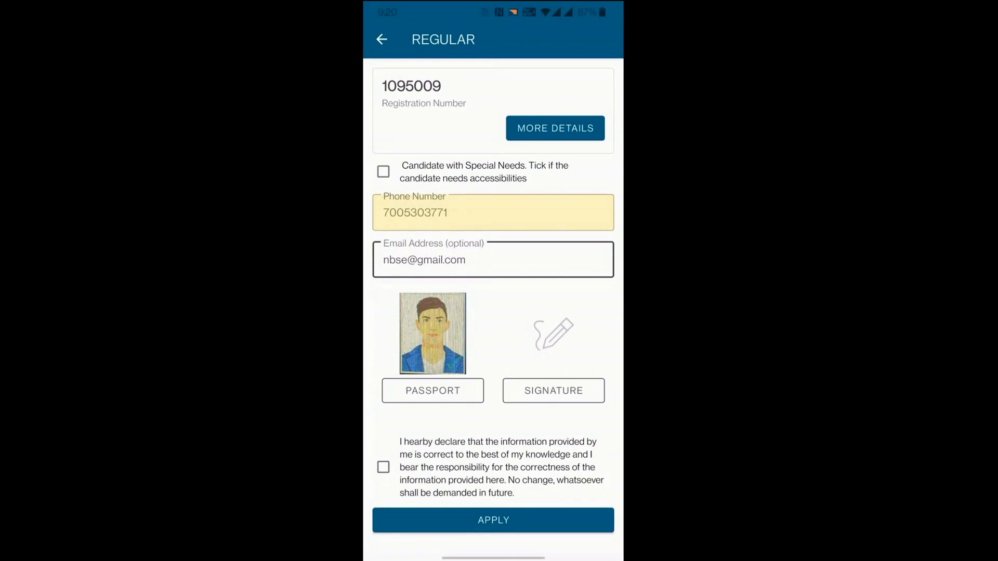
Photograph the candidate's signature and attach the cropped image.
click(465, 260)
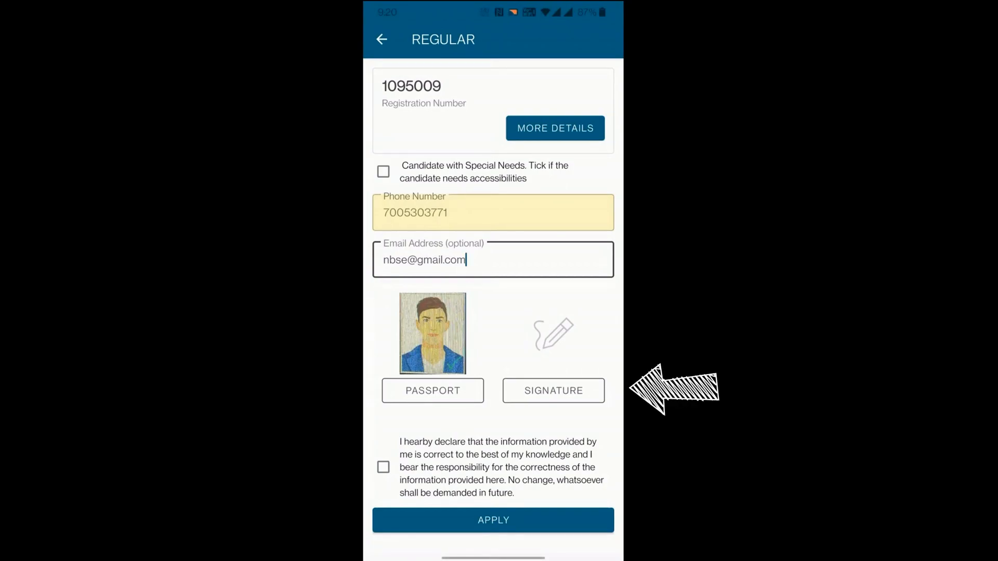
click(553, 391)
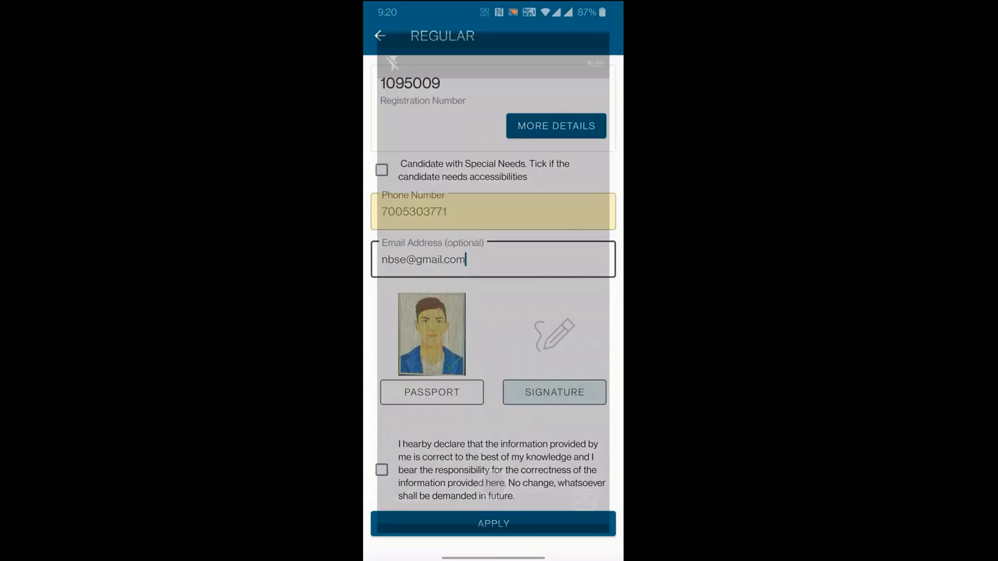
click(553, 392)
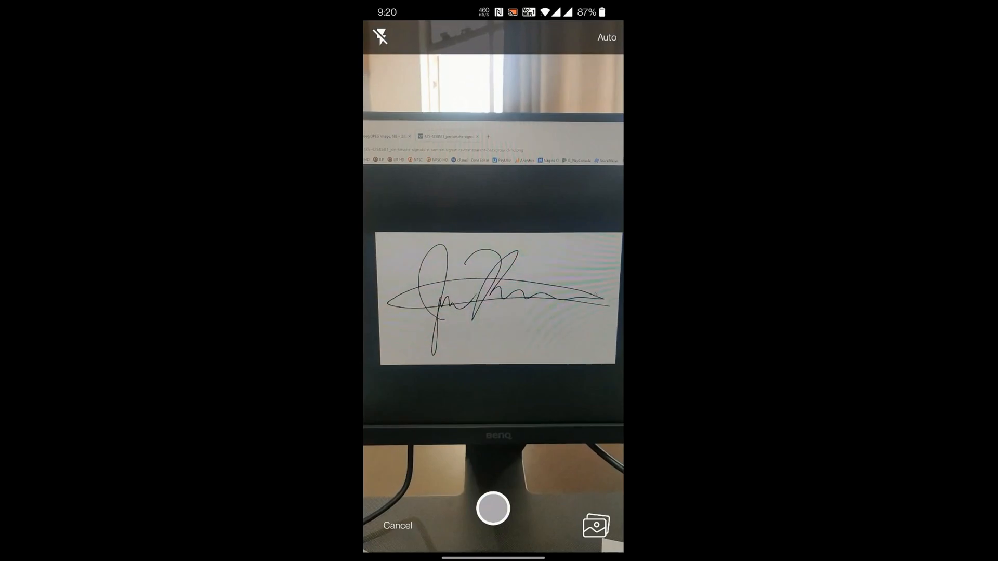
click(492, 508)
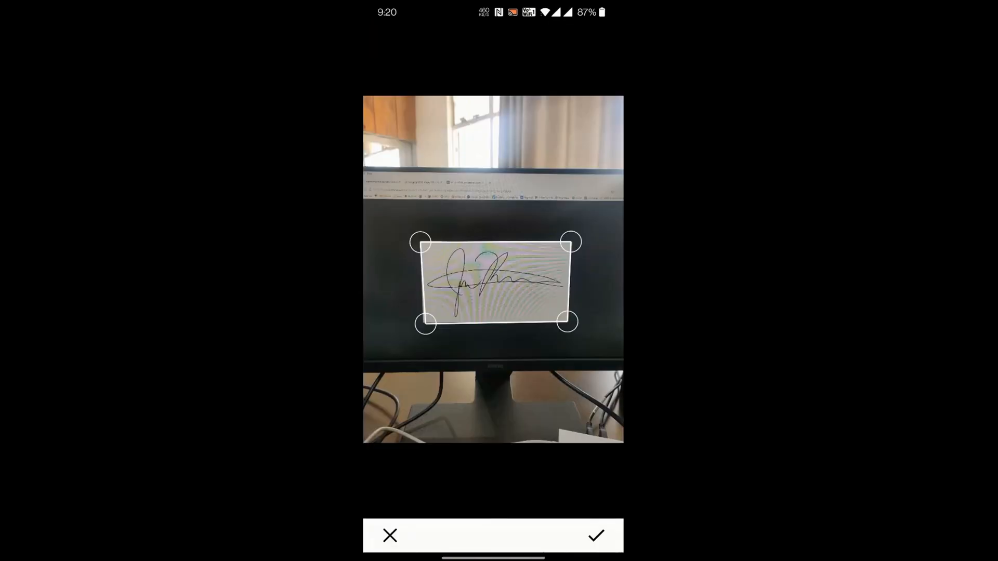
click(595, 534)
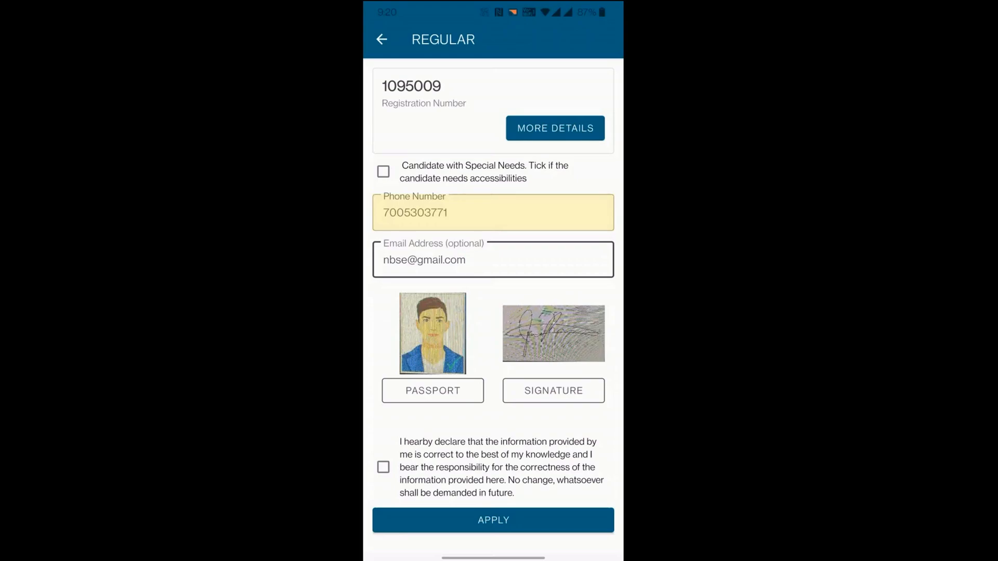
Tick the declaration, submit the IAF and dismiss the Successfully Applied dialog.
click(465, 260)
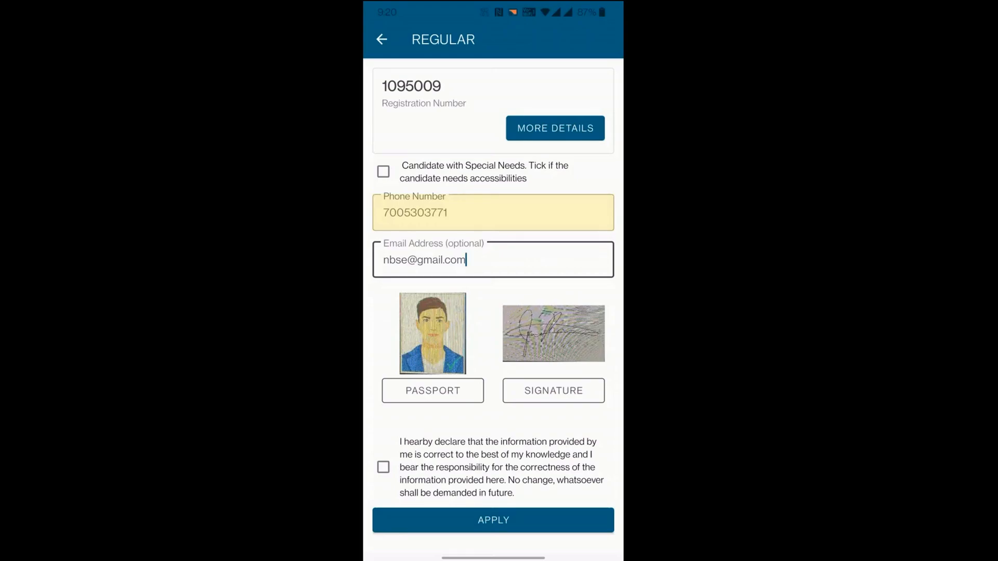
click(383, 467)
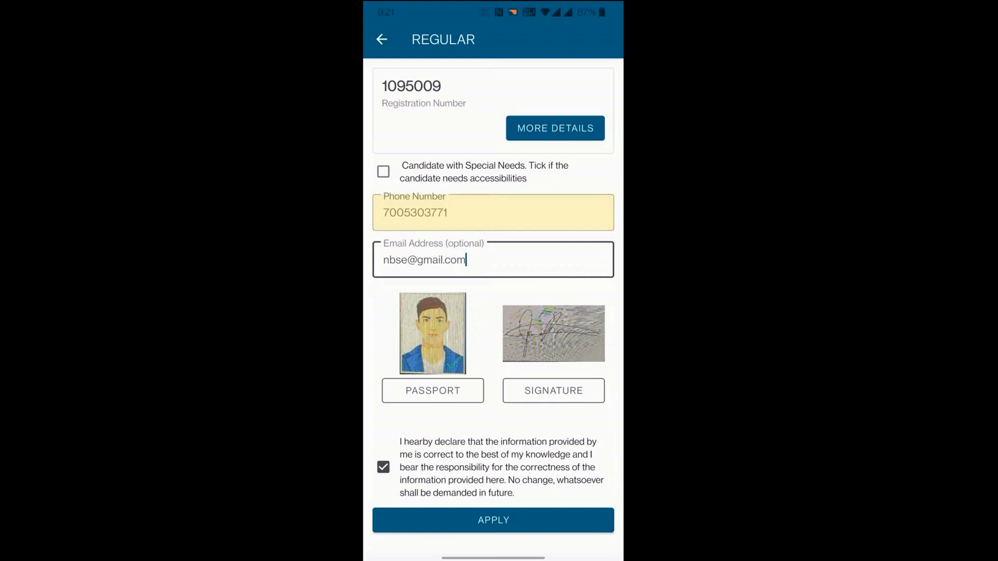
click(493, 520)
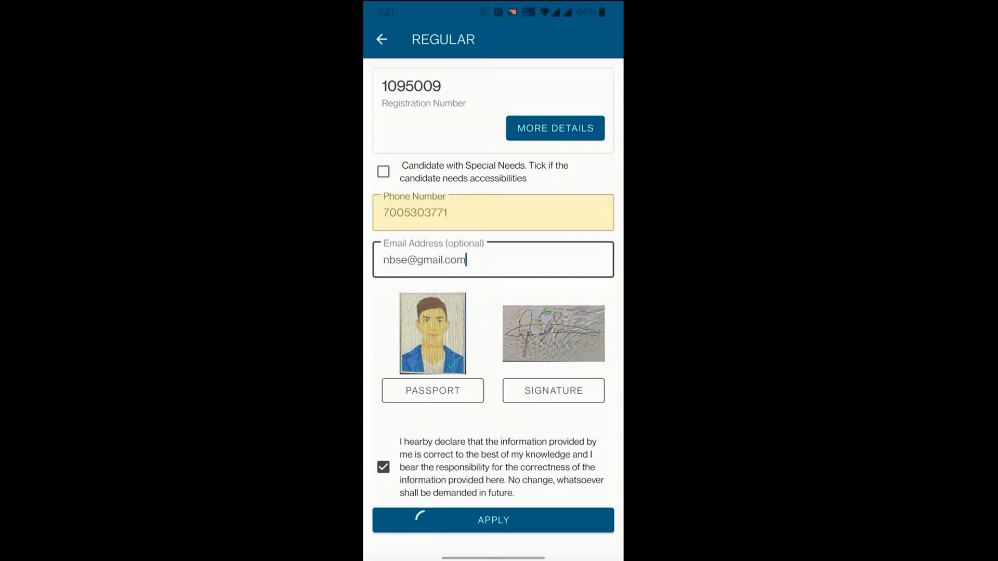
click(493, 520)
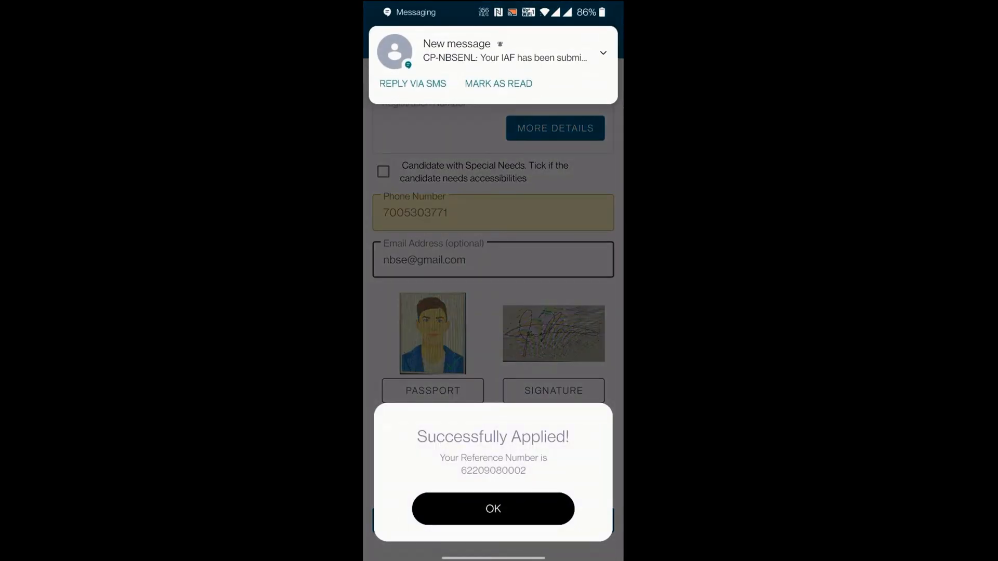
click(493, 509)
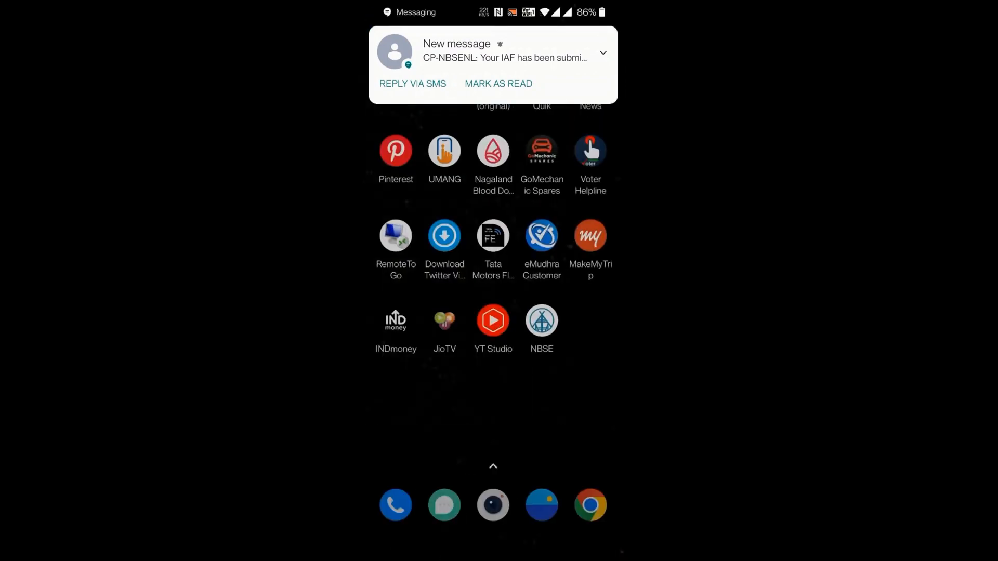
Open the CP-NBSENL message confirming IAF submission with its Ref ID.
click(503, 57)
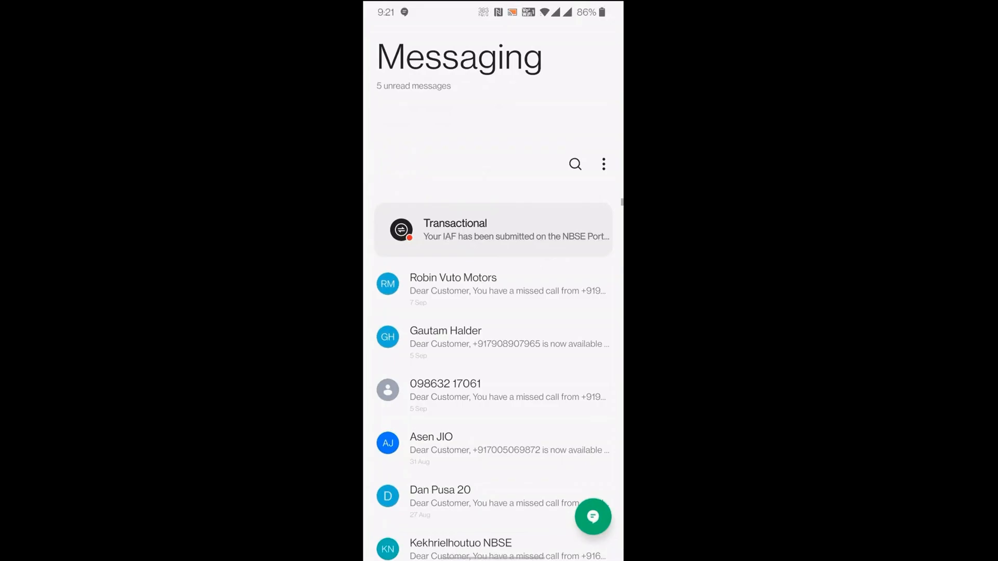
click(493, 229)
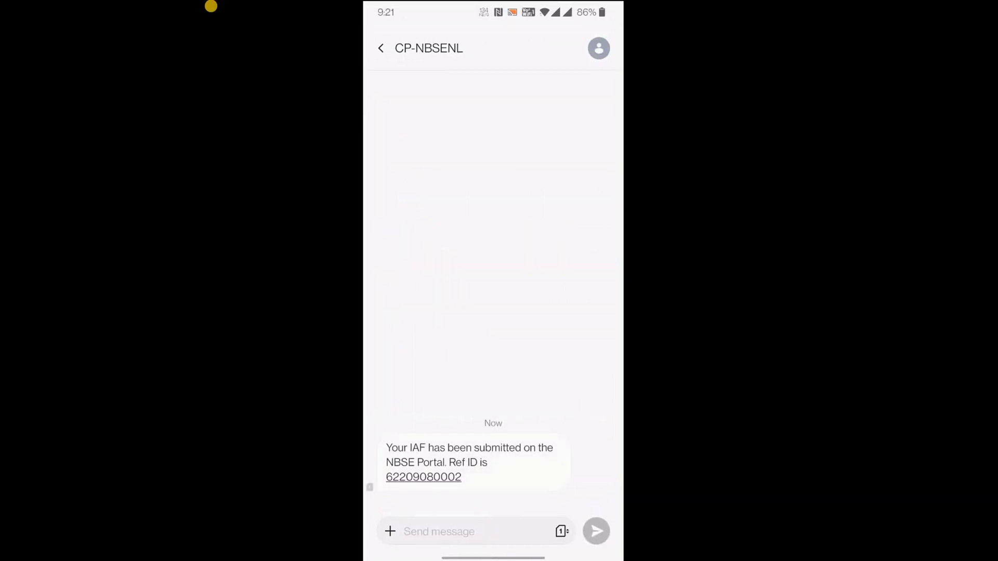
mouse_move(364, 201)
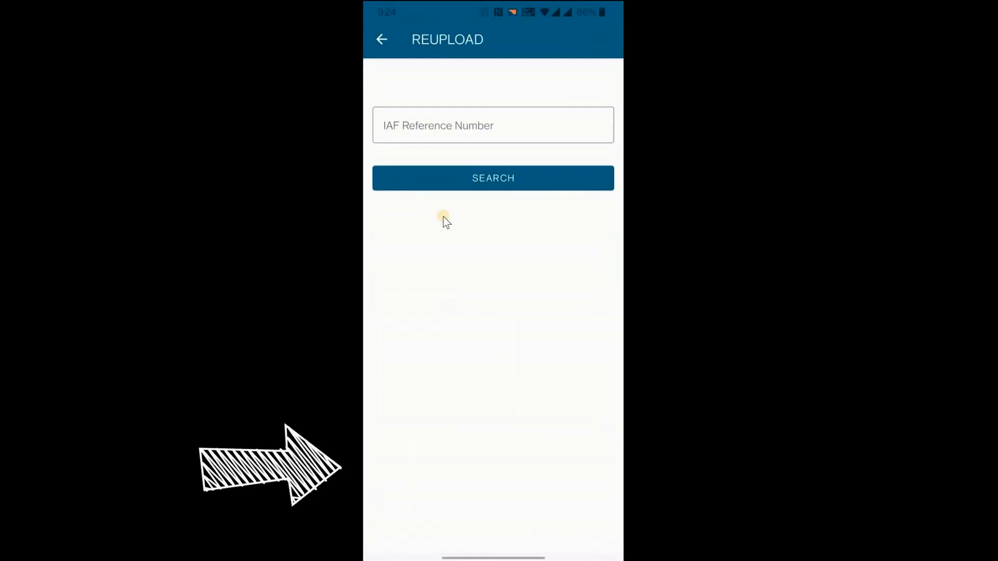
click(493, 125)
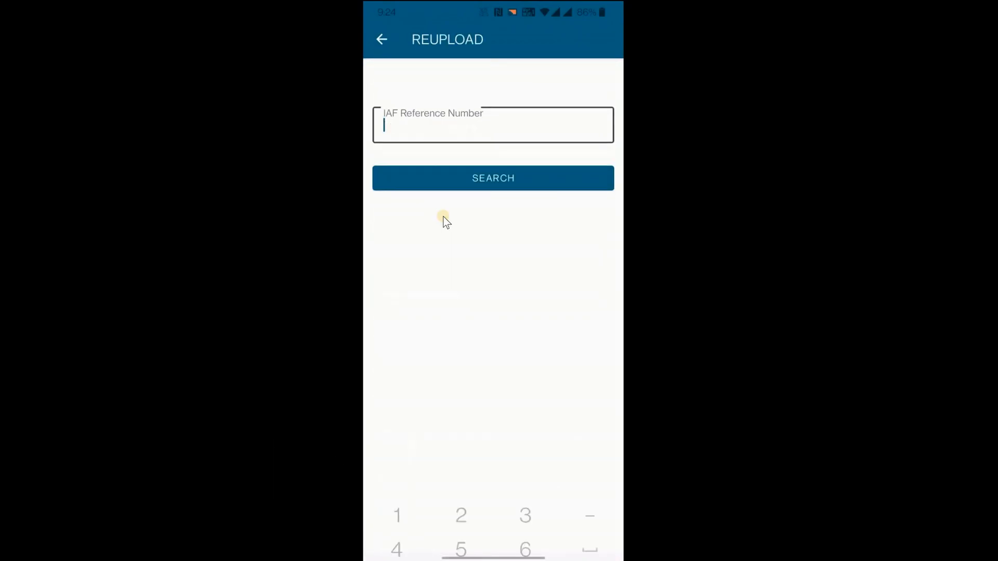
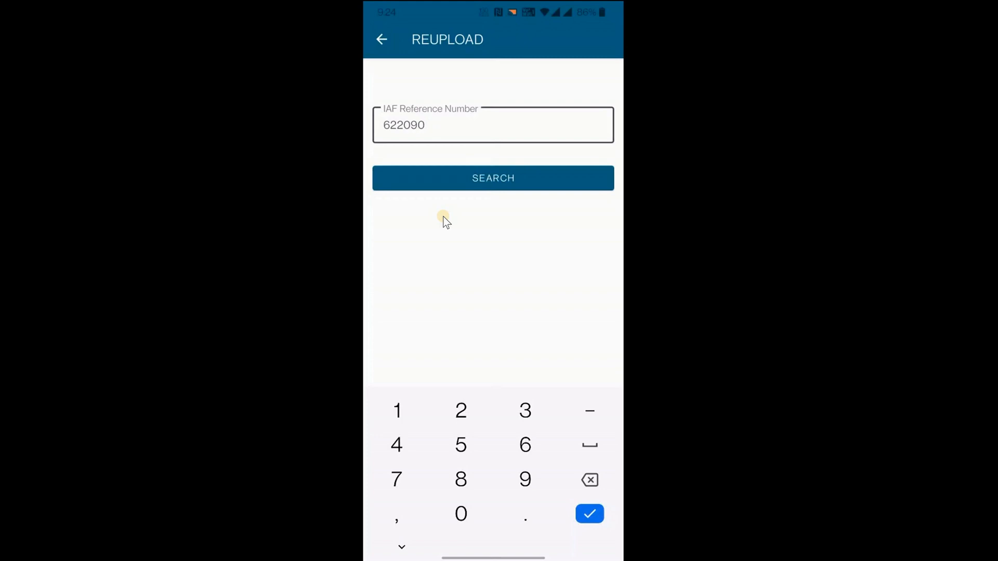
click(493, 178)
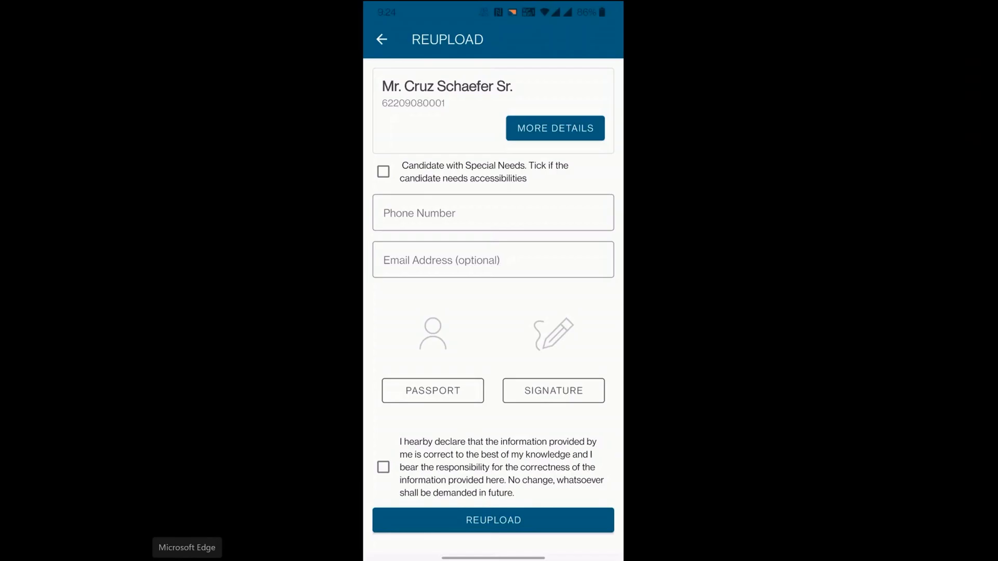
click(554, 128)
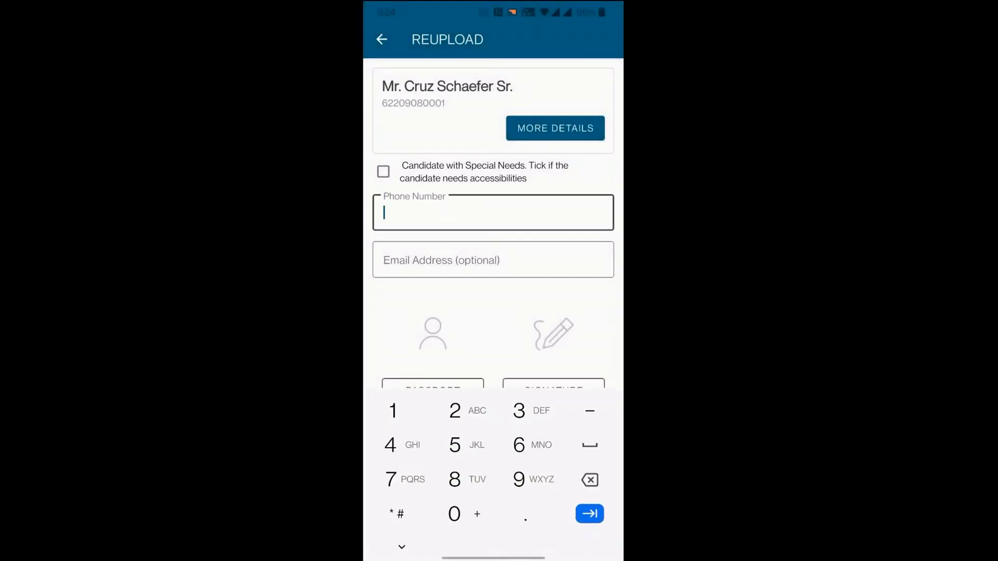
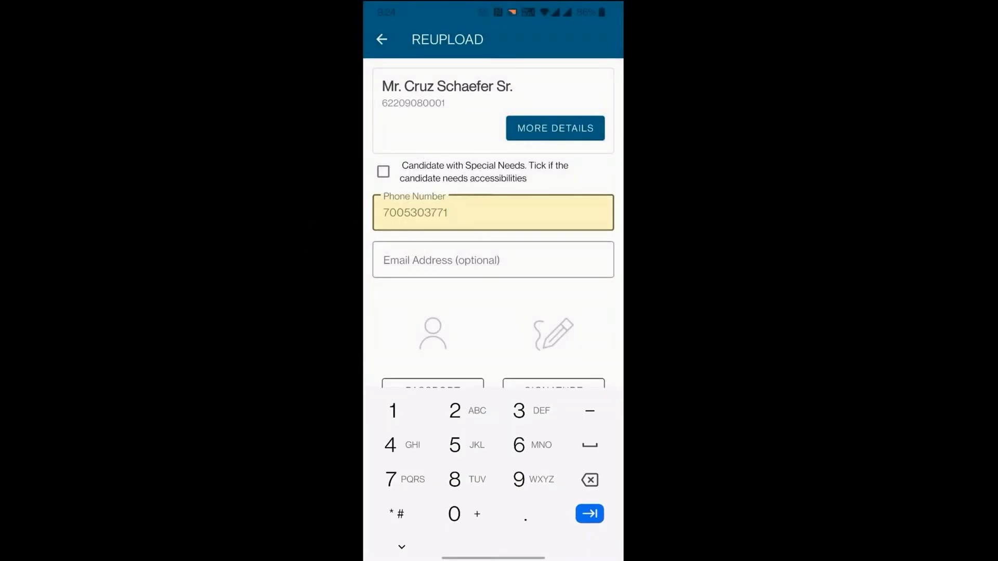
text(nb)
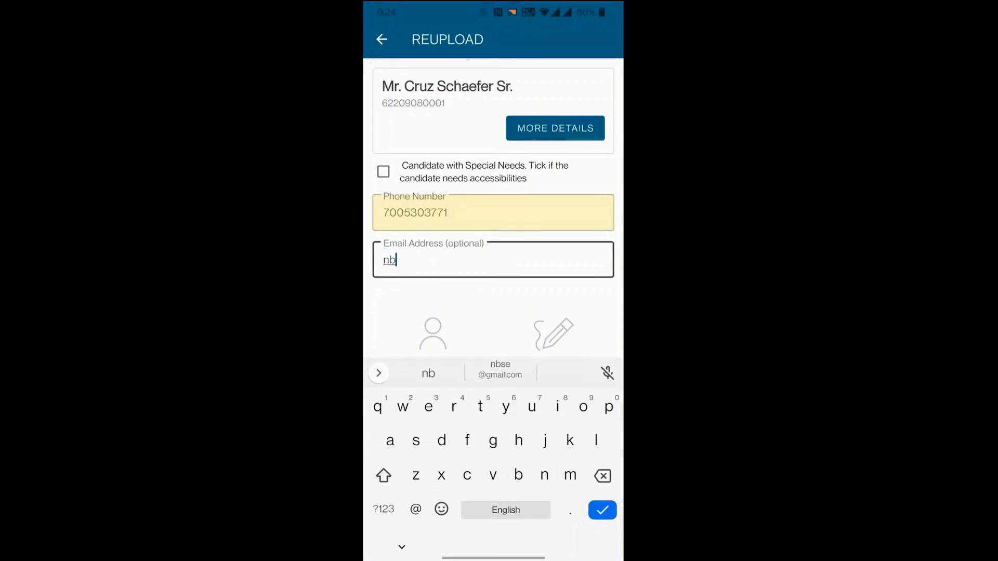
click(500, 373)
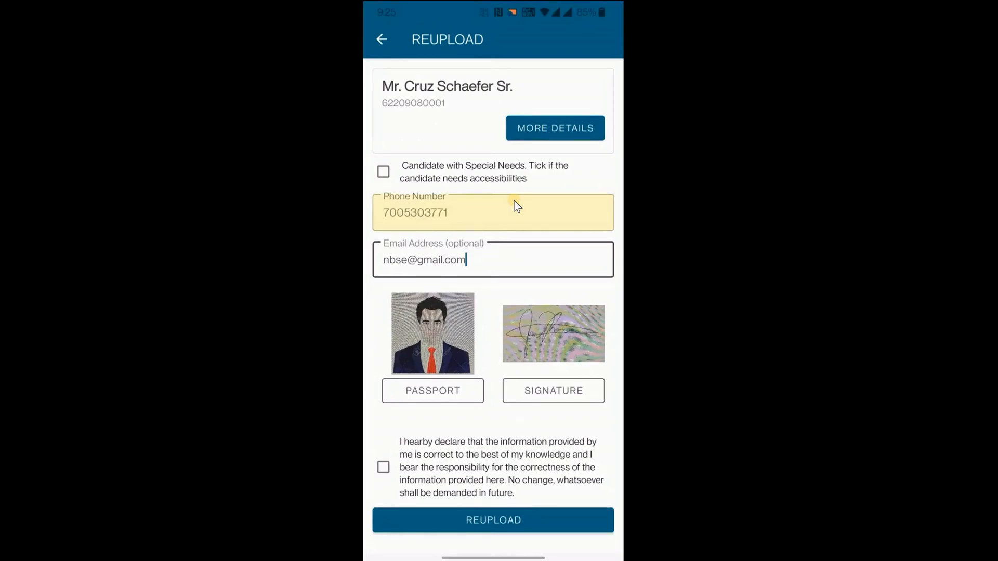
Tick the declaration of correctness and reupload the IAF to get the success confirmation.
click(384, 467)
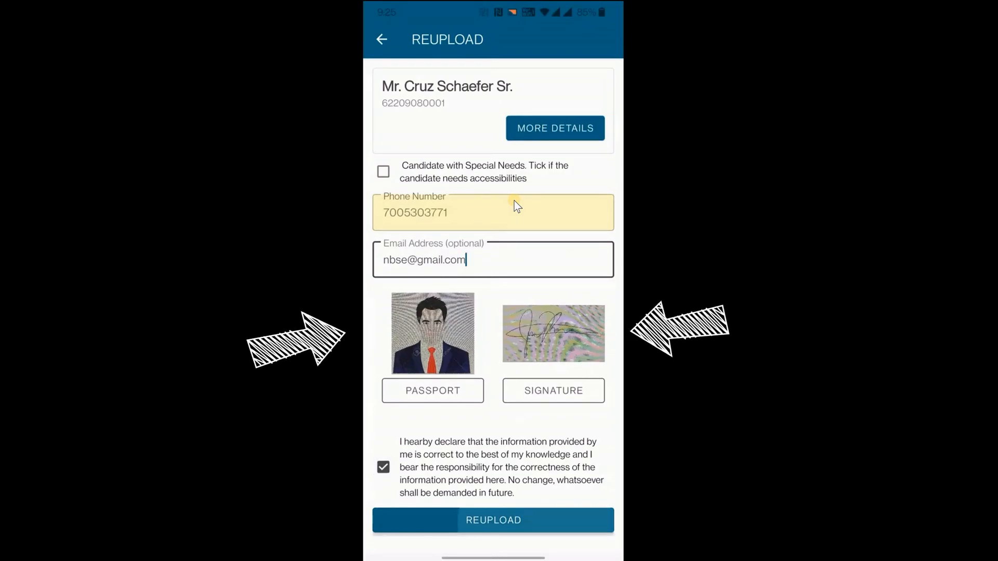
click(493, 520)
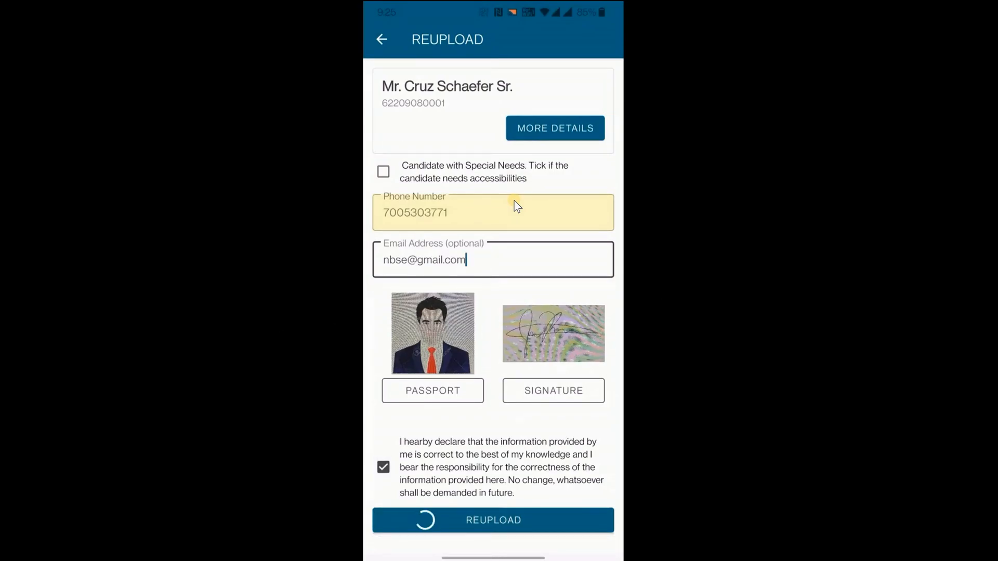
click(493, 520)
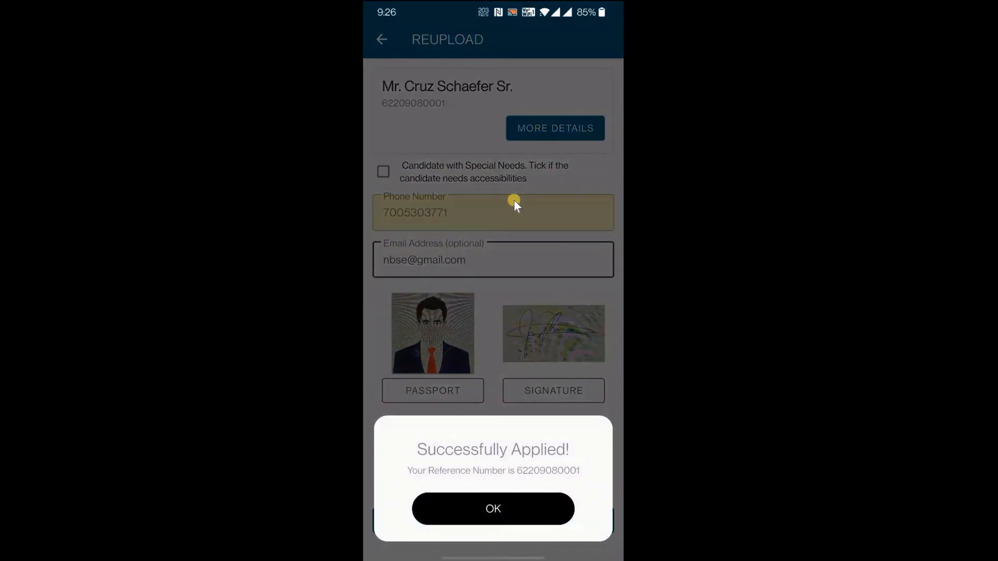